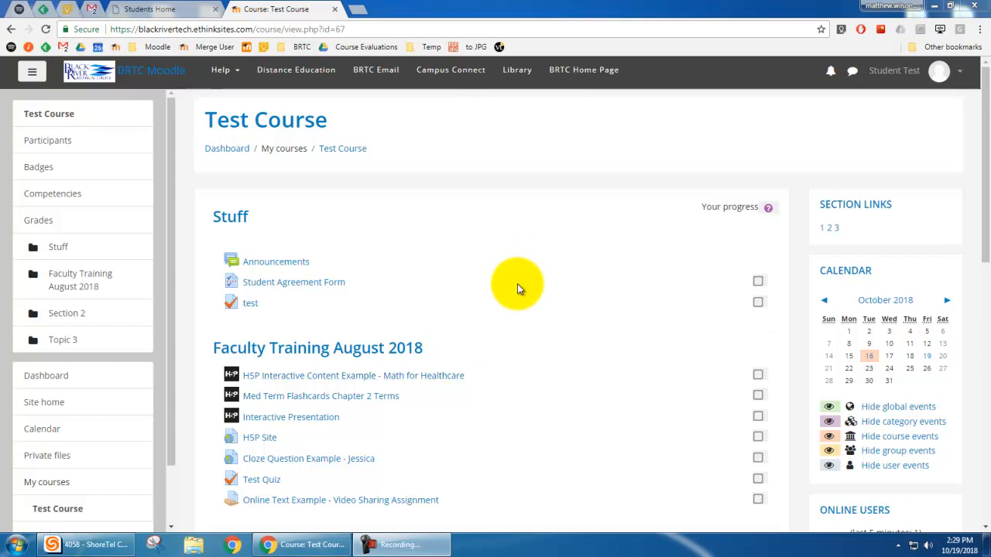
- Scroll down the Test Course page toward the Respondus Test Quiz in Section 2
scroll("down", 3)
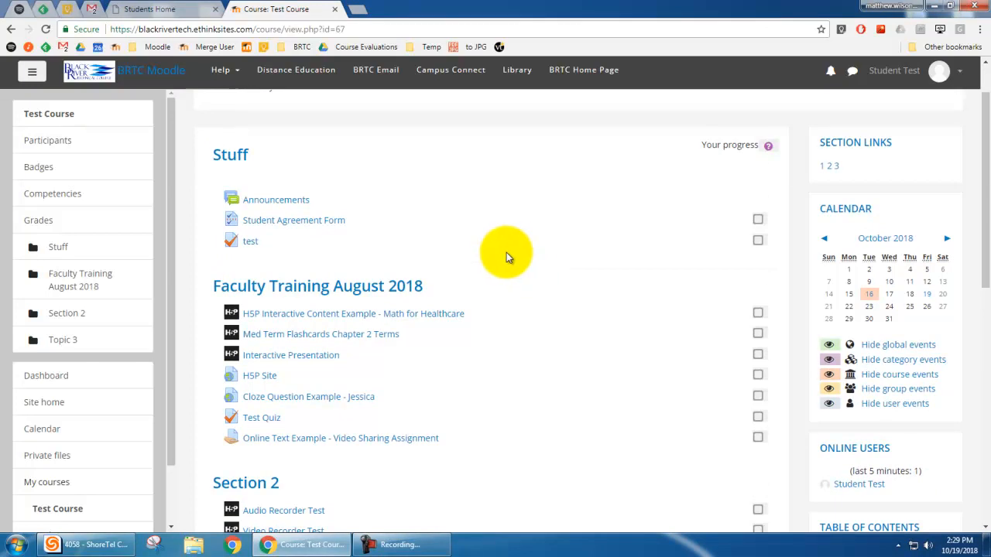
mouse_move(466, 231)
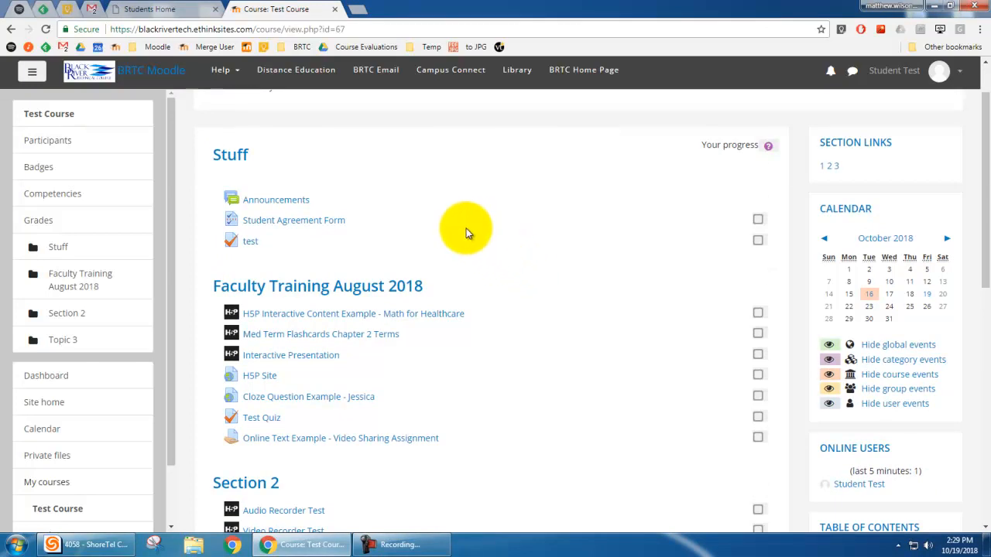
scroll("down", 3)
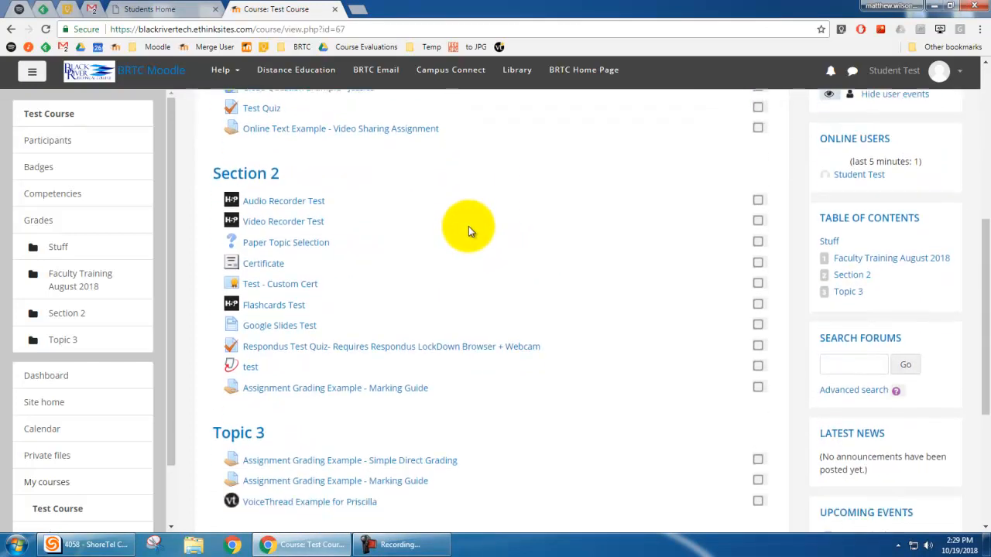
mouse_move(399, 242)
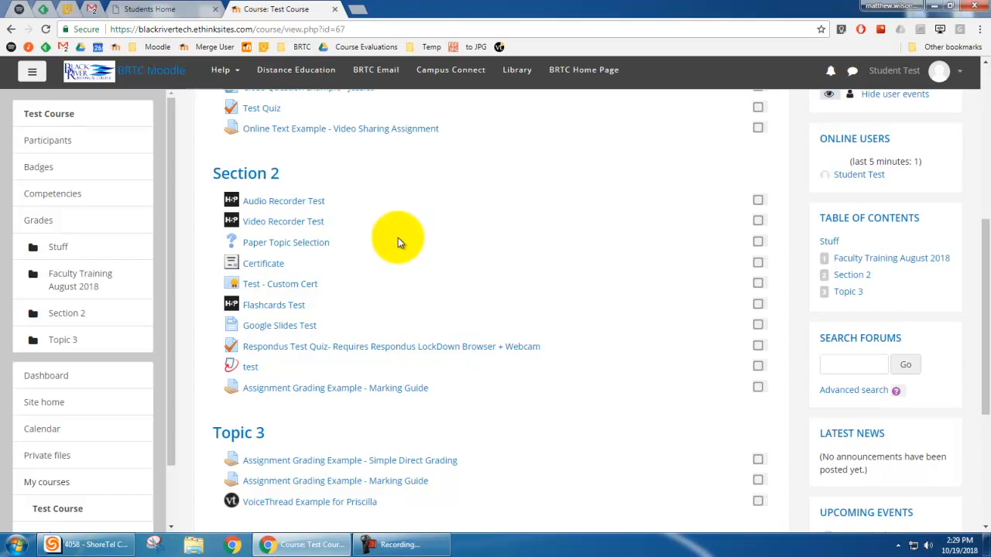
mouse_move(281, 355)
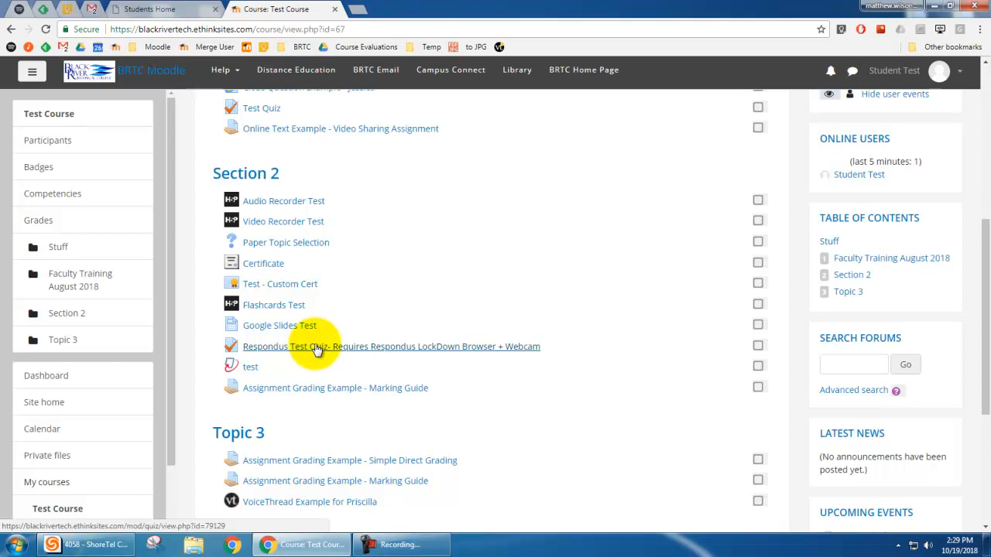
mouse_move(408, 351)
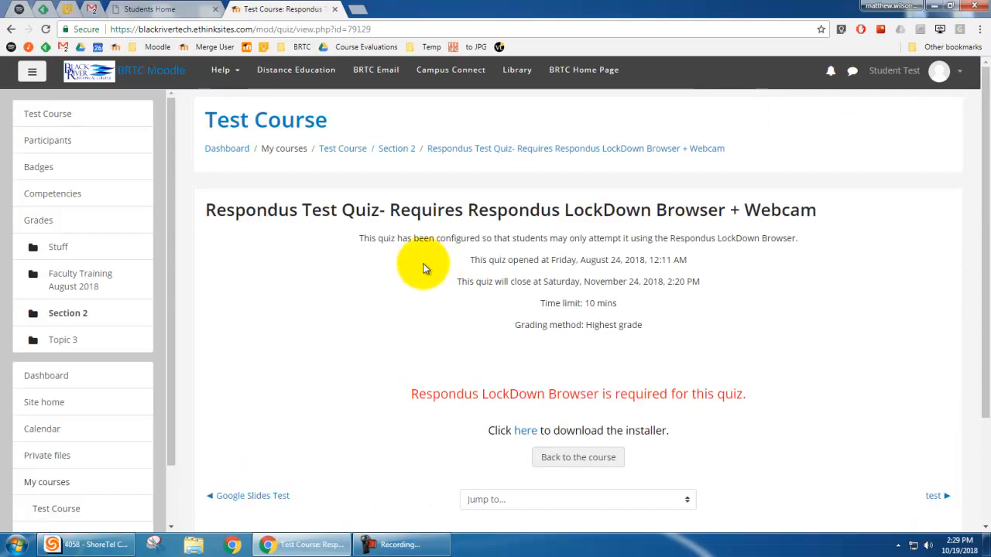
mouse_move(561, 181)
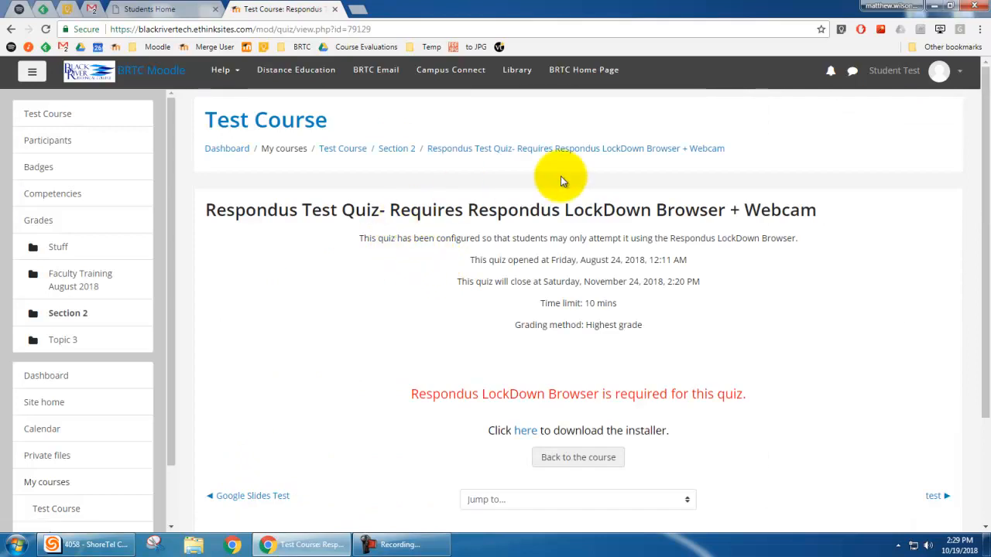
mouse_move(418, 394)
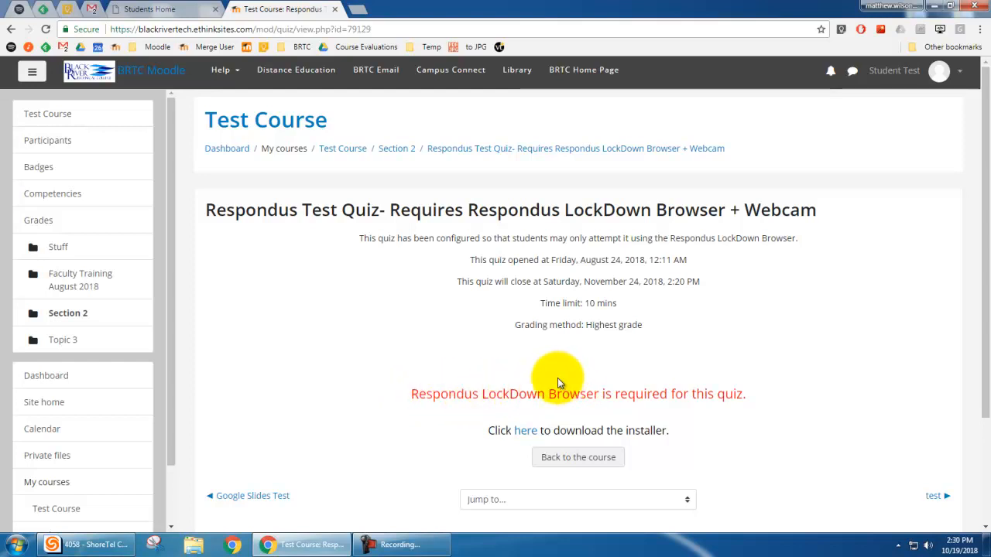
mouse_move(526, 430)
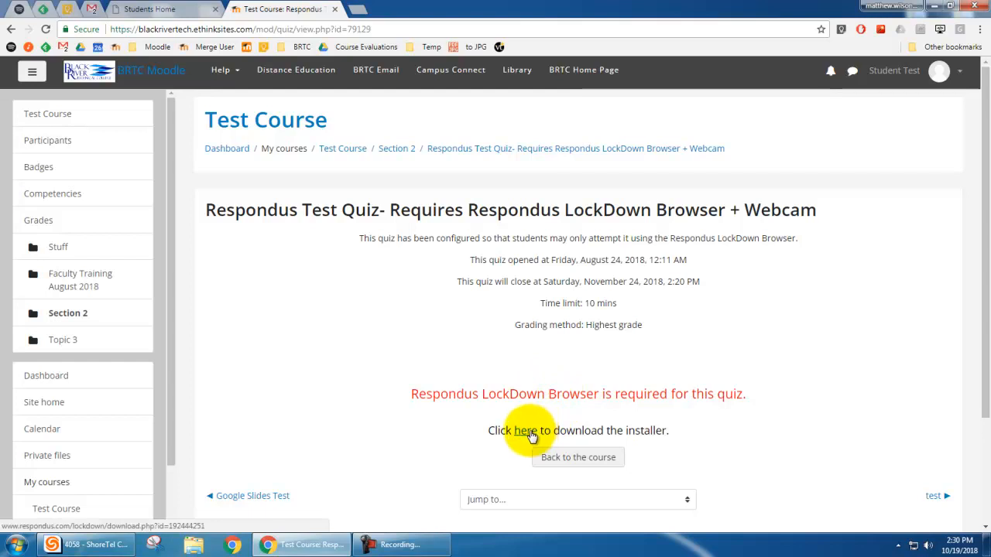
- Follow the quiz page's 'here' link to the LockDown Browser 2.0.3.06 download page
left_click(523, 430)
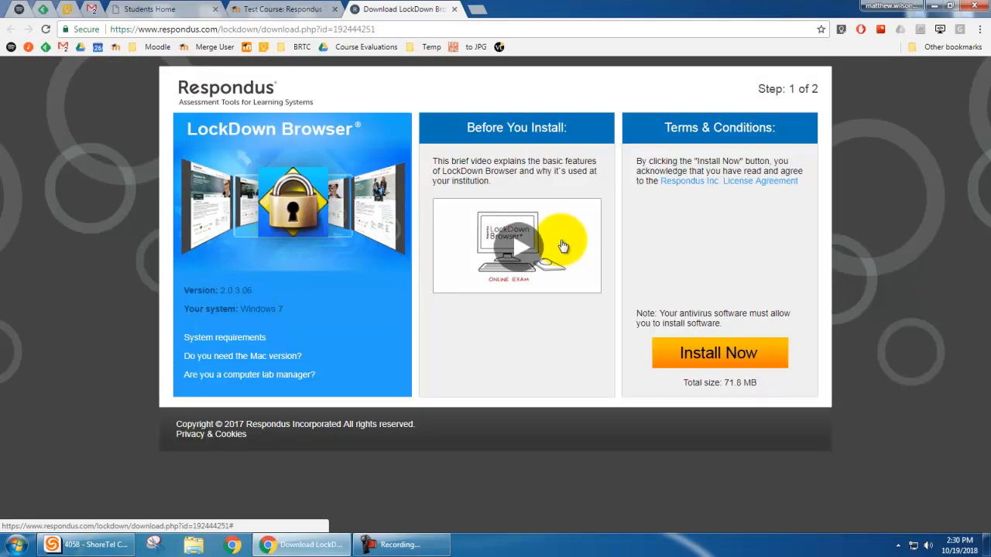
mouse_move(427, 228)
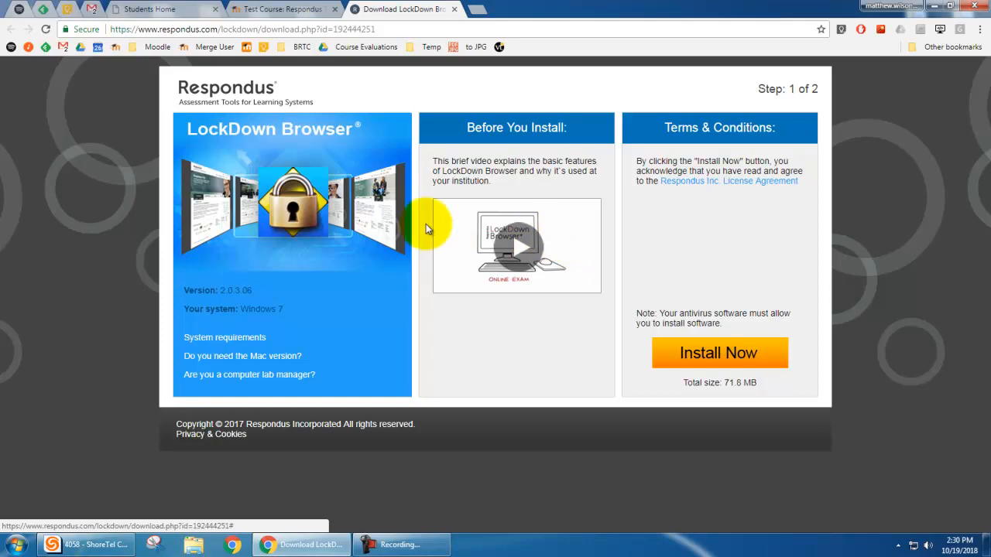
mouse_move(224, 362)
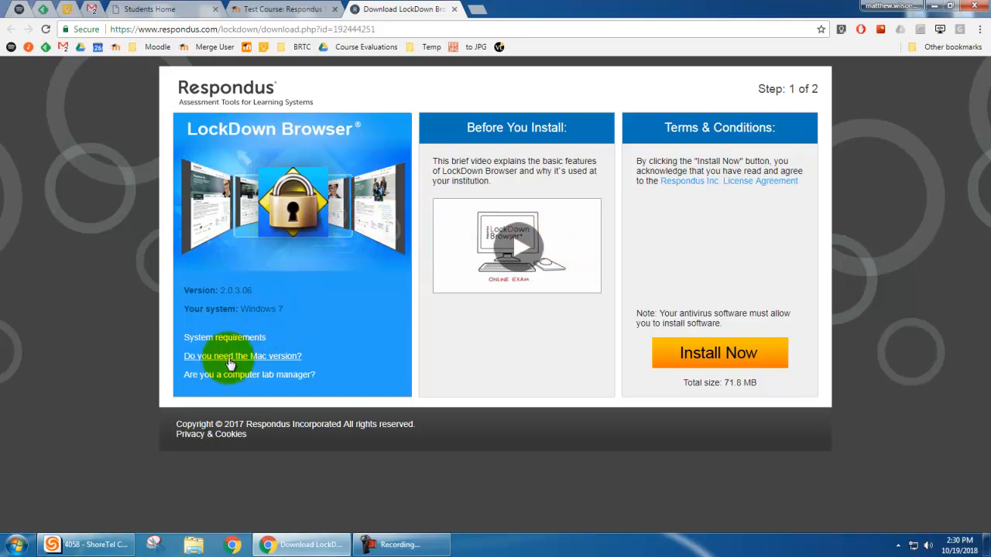
mouse_move(364, 258)
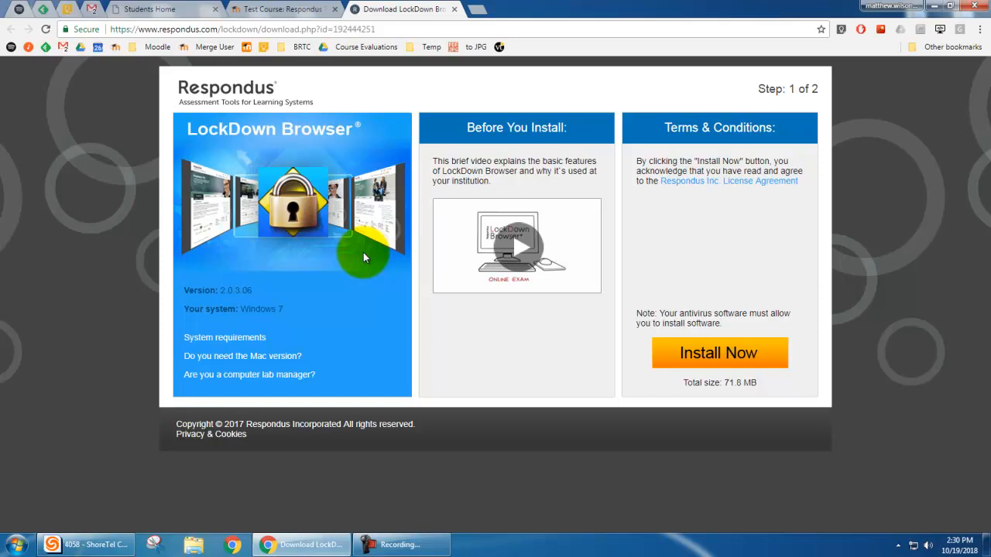
mouse_move(682, 212)
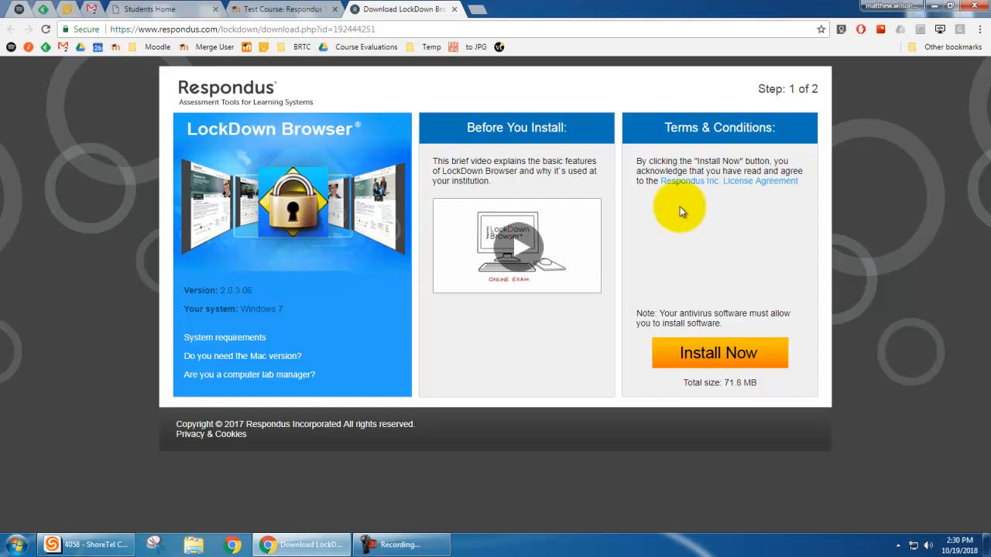
mouse_move(647, 223)
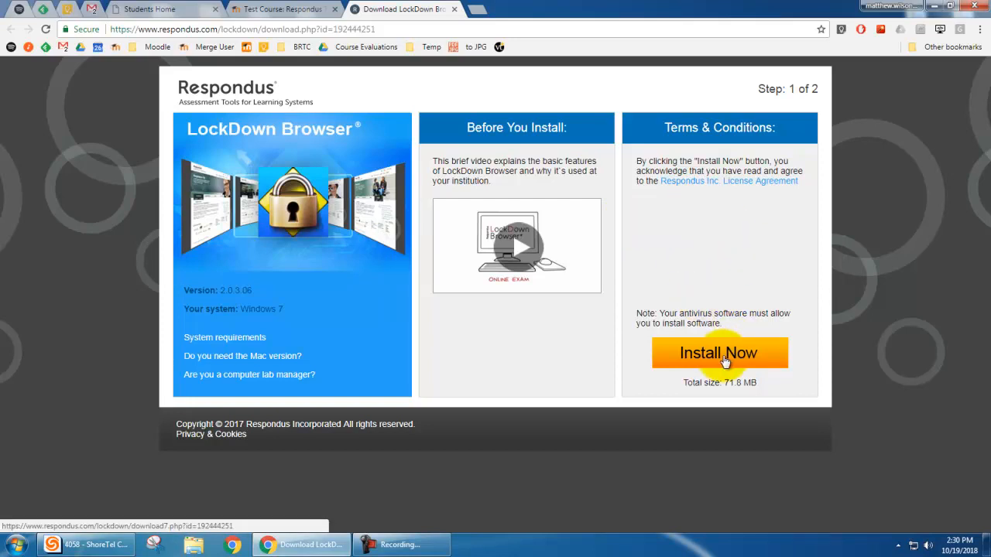
- Install Now and save the 71.9 MB installer to Desktop as LockDownBrowser-2-0-3-06
left_click(720, 353)
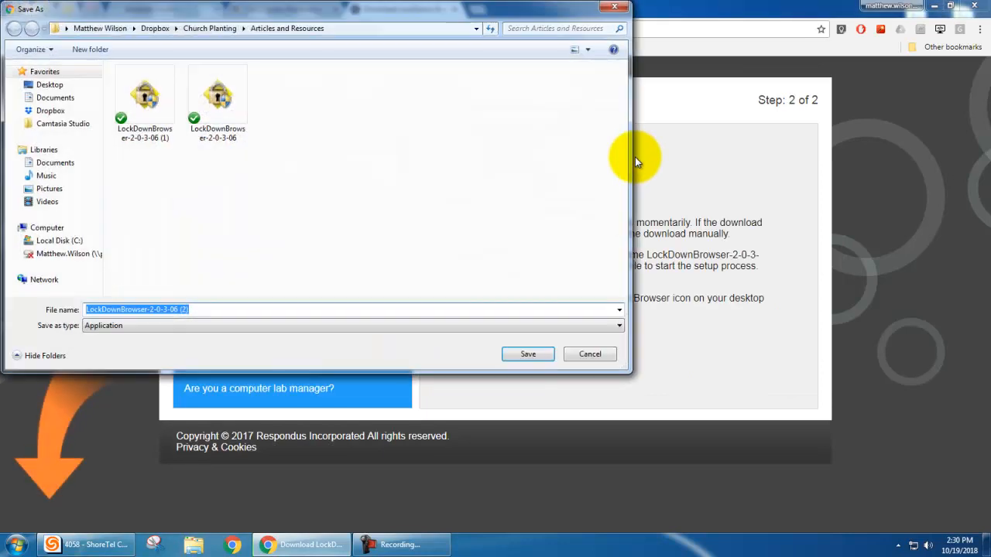
mouse_move(43, 84)
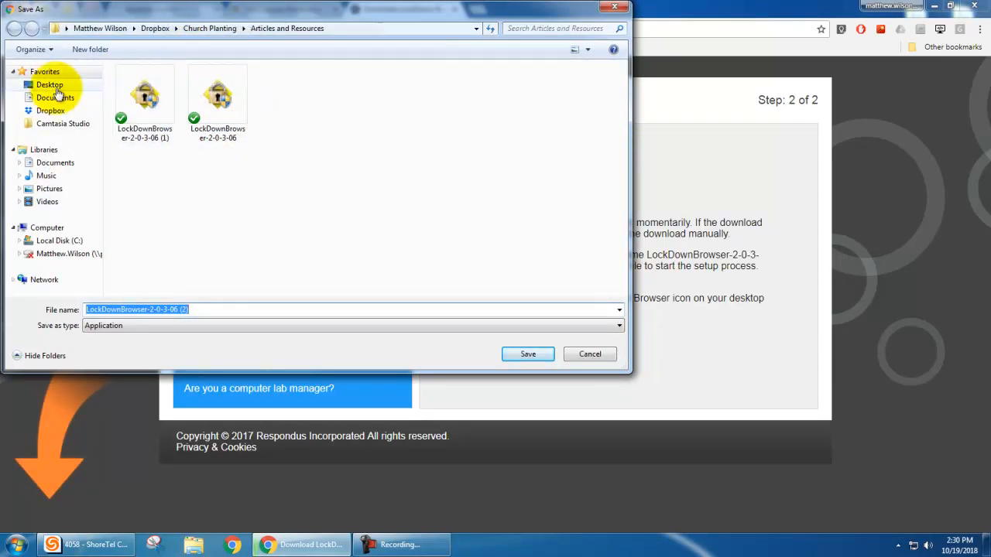
left_click(48, 84)
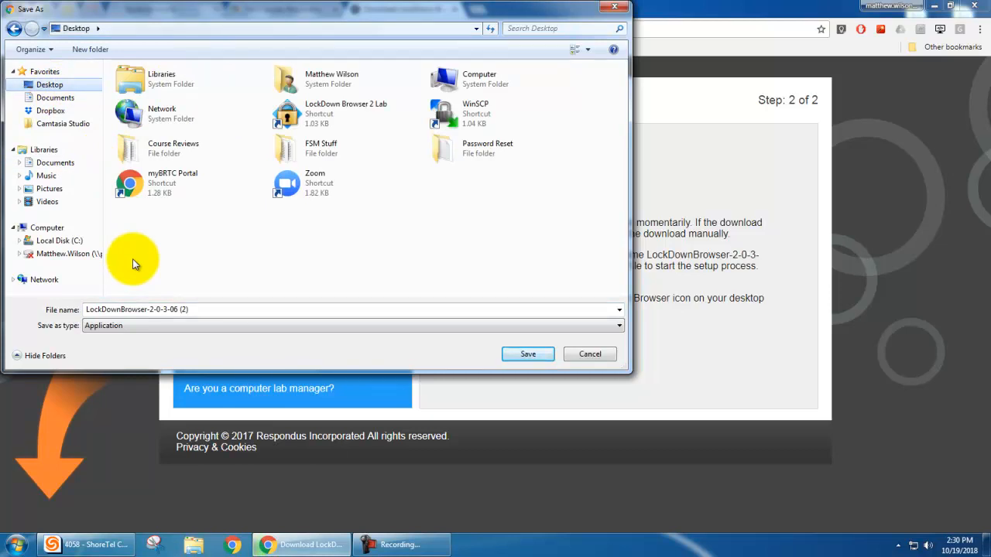
left_click(217, 309)
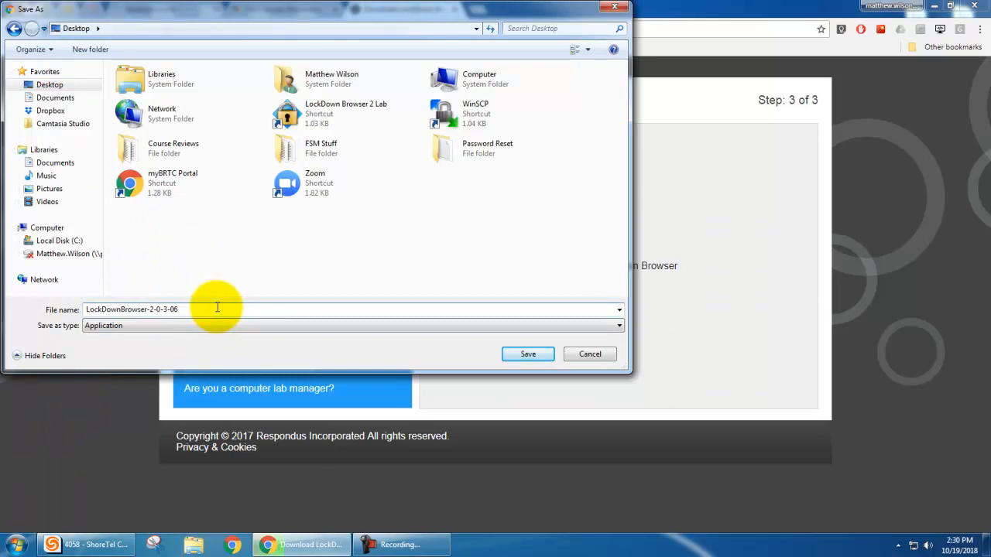
mouse_move(244, 249)
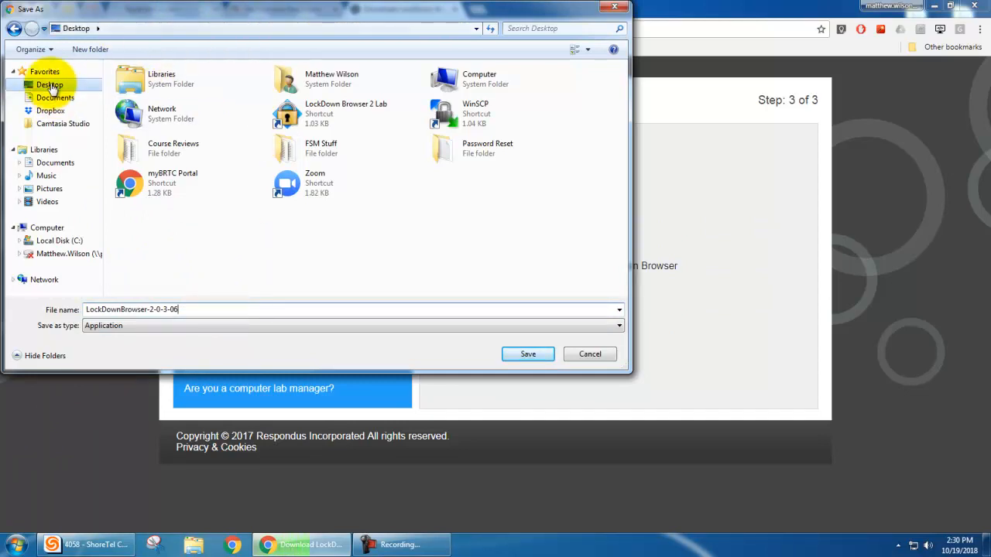
left_click(528, 353)
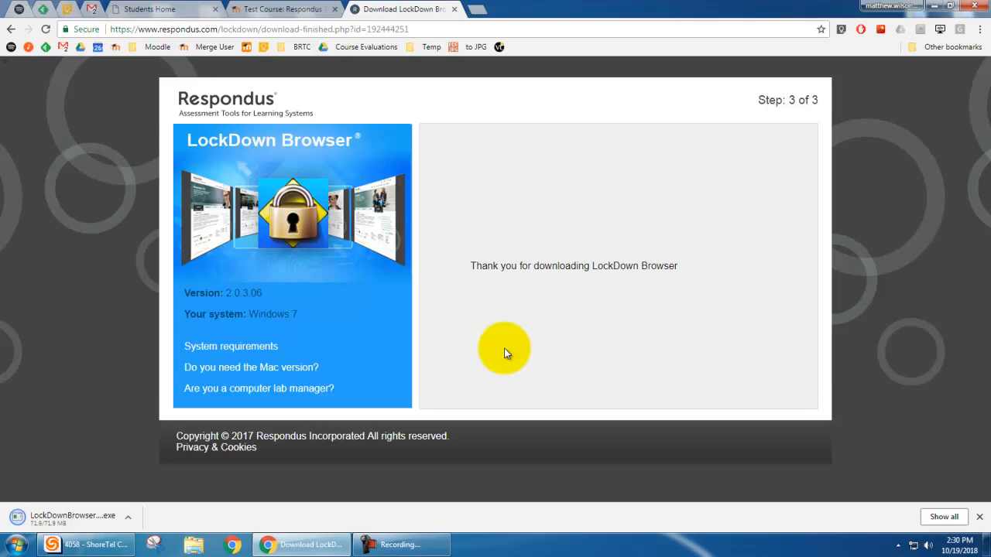
mouse_move(73, 462)
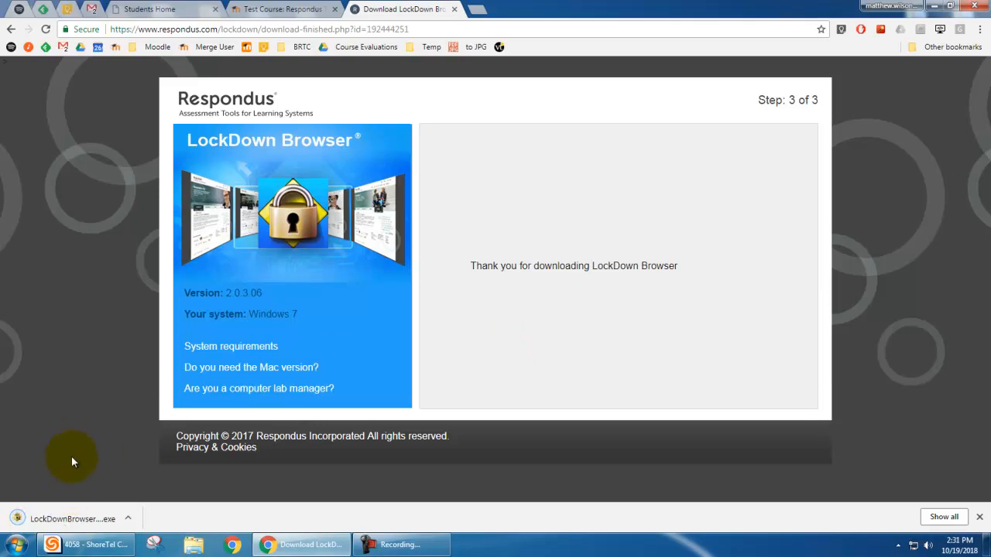
mouse_move(92, 516)
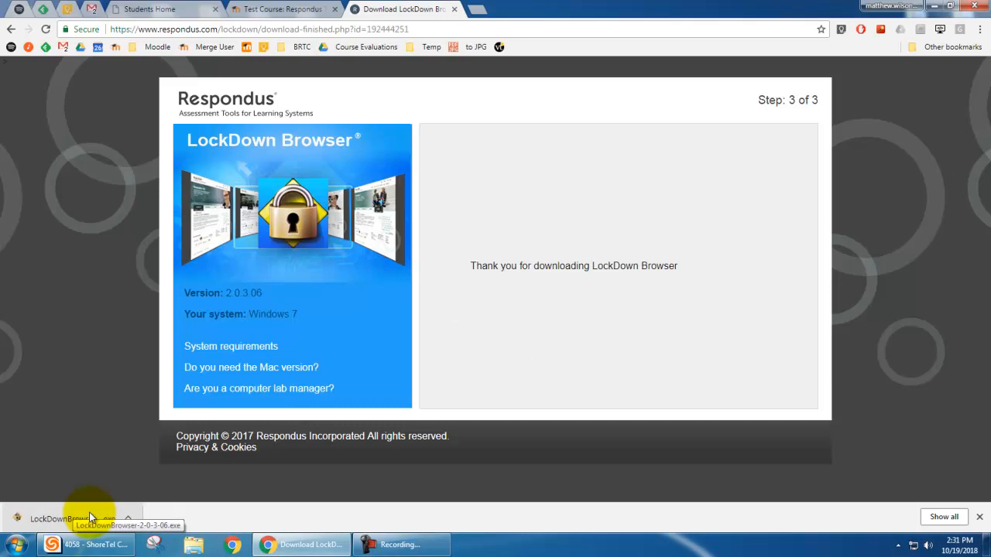
- Run the downloaded LockDownBrowser .exe from Chrome's download bar
left_click(73, 518)
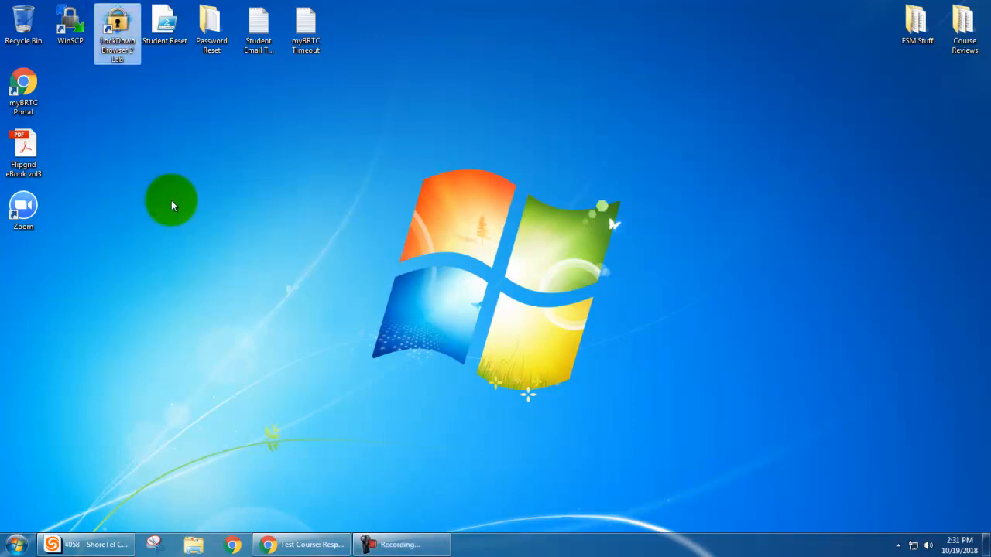
mouse_move(99, 285)
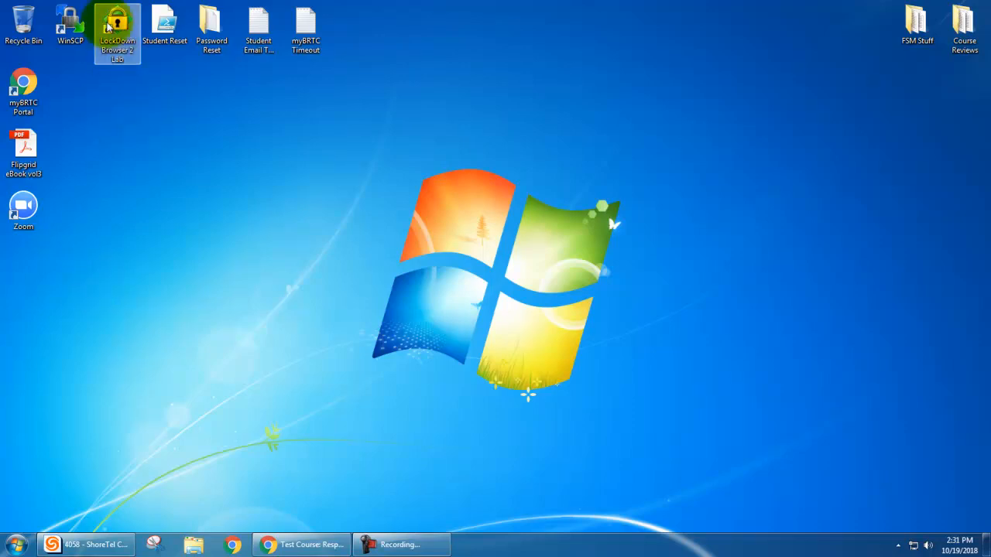
mouse_move(116, 25)
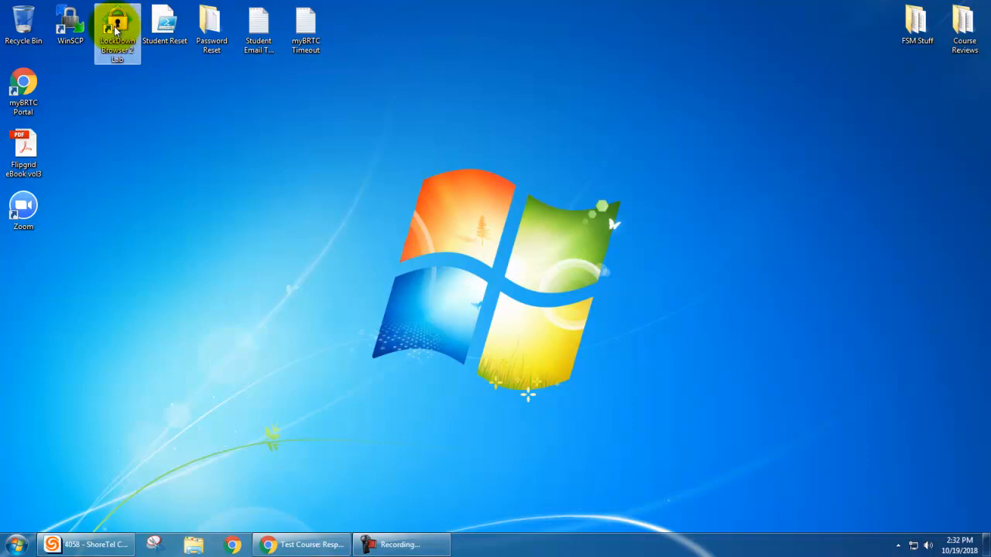
- Launch LockDown Browser, continue past the outdated-version warning, and allow closing TeamViewer
double_click(118, 23)
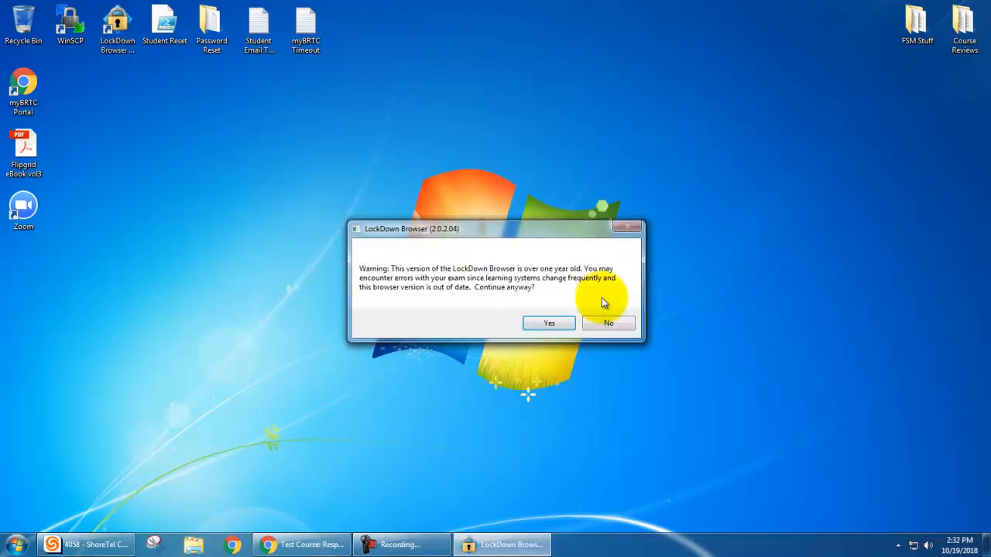
left_click(548, 323)
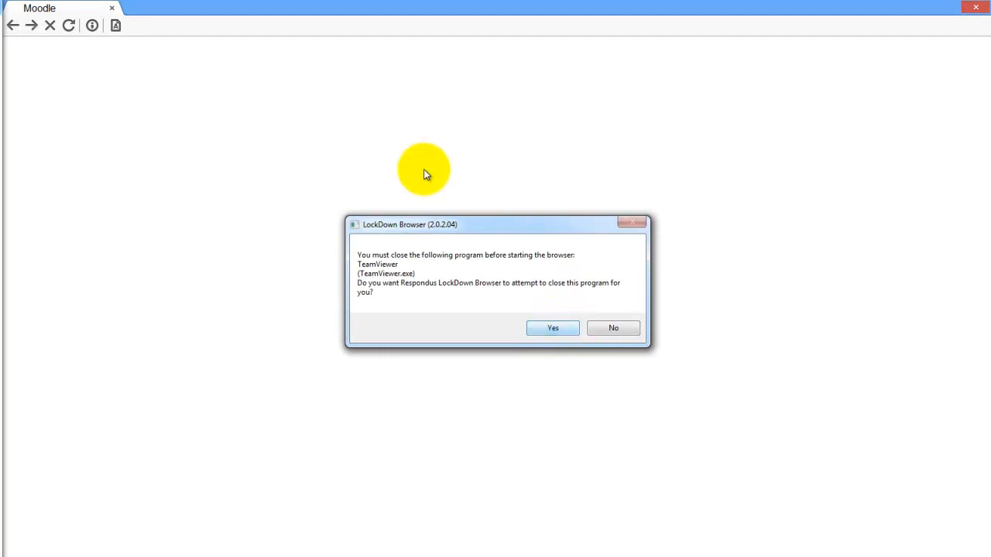
mouse_move(423, 170)
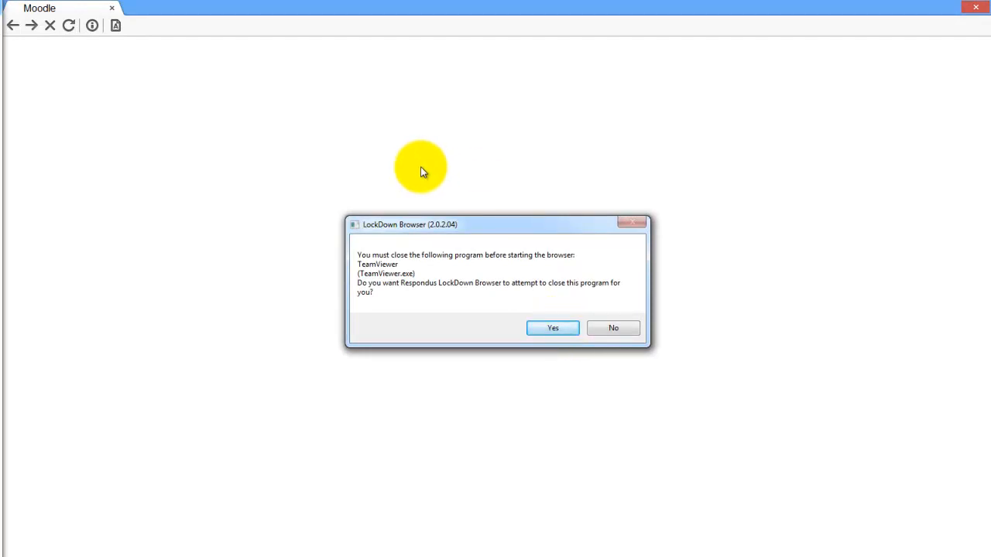
mouse_move(358, 192)
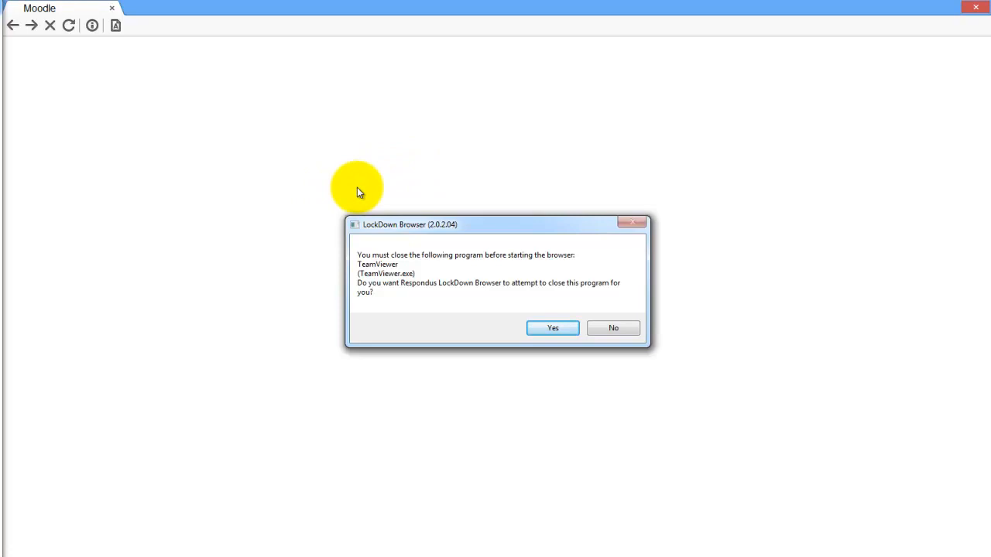
mouse_move(369, 192)
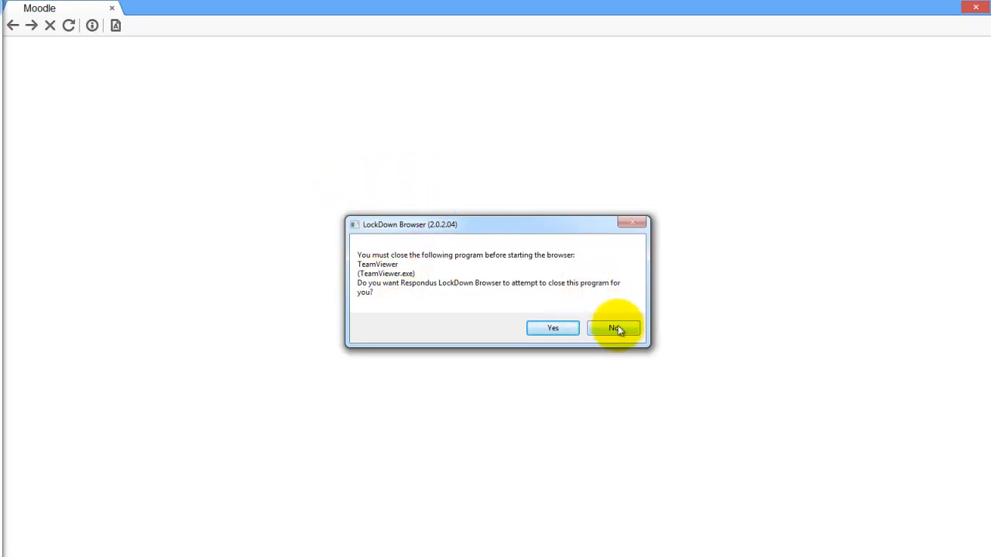
left_click(613, 328)
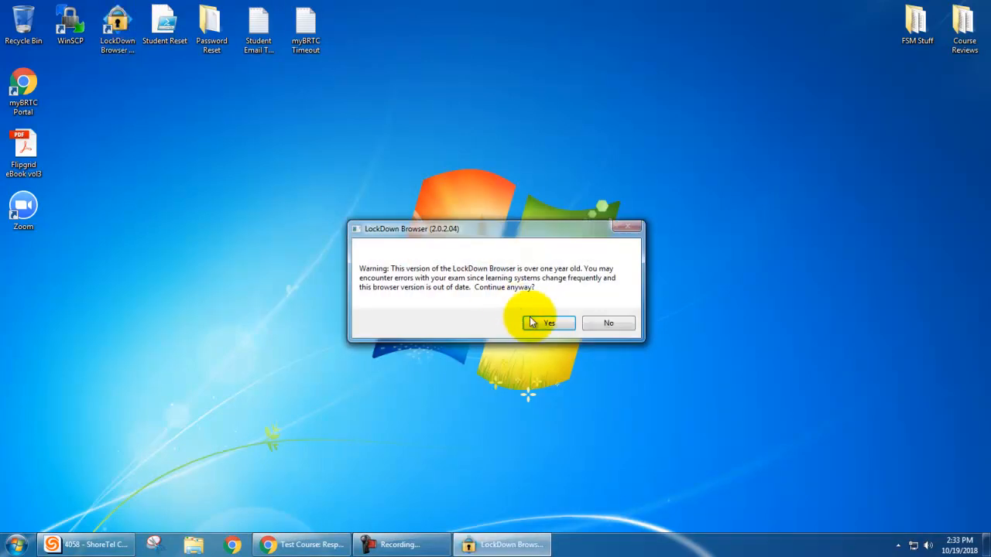
left_click(548, 323)
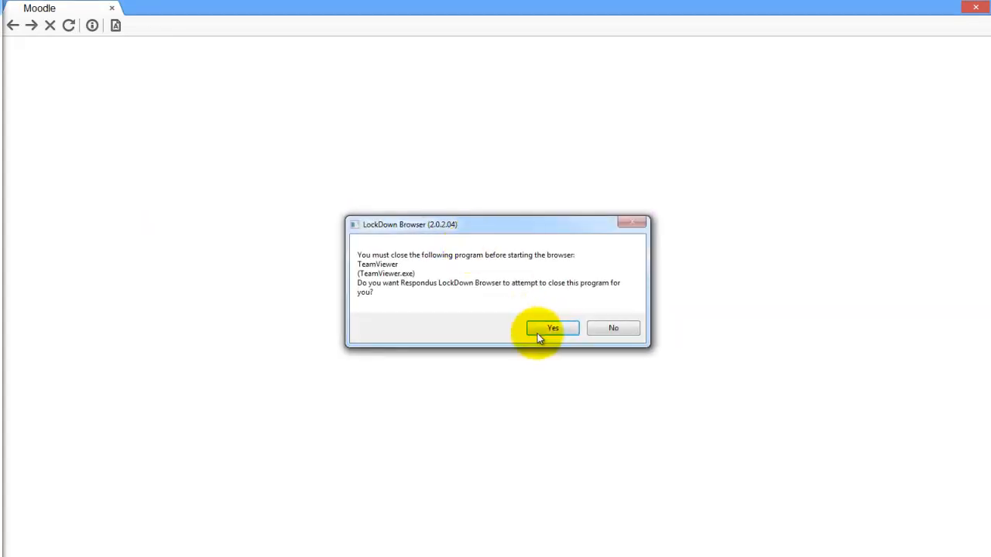
left_click(552, 328)
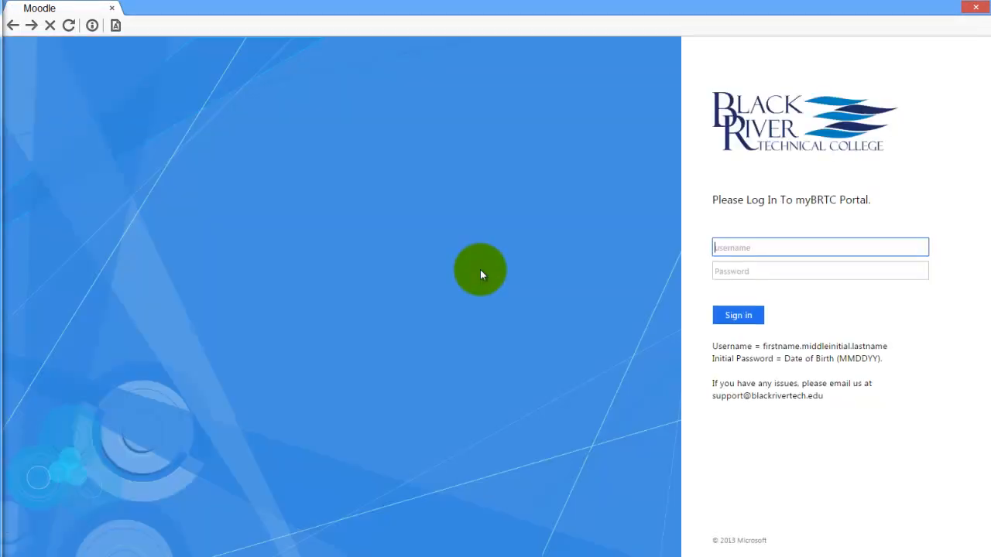
type("student")
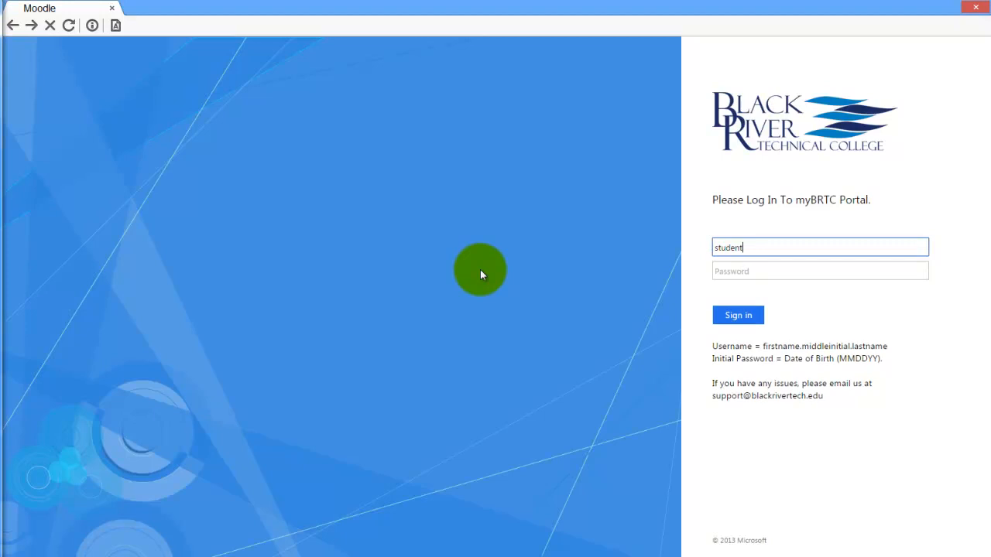
type(".test")
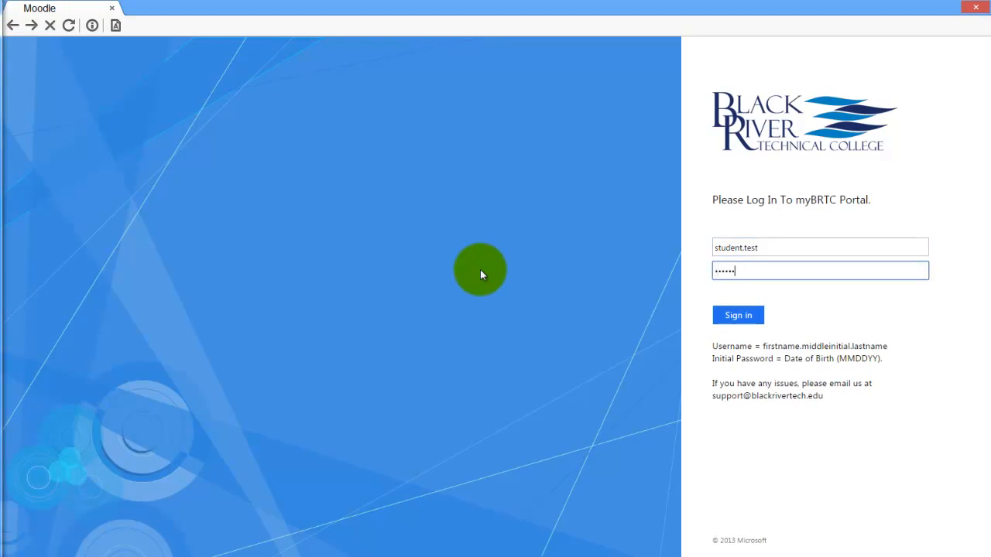
left_click(737, 315)
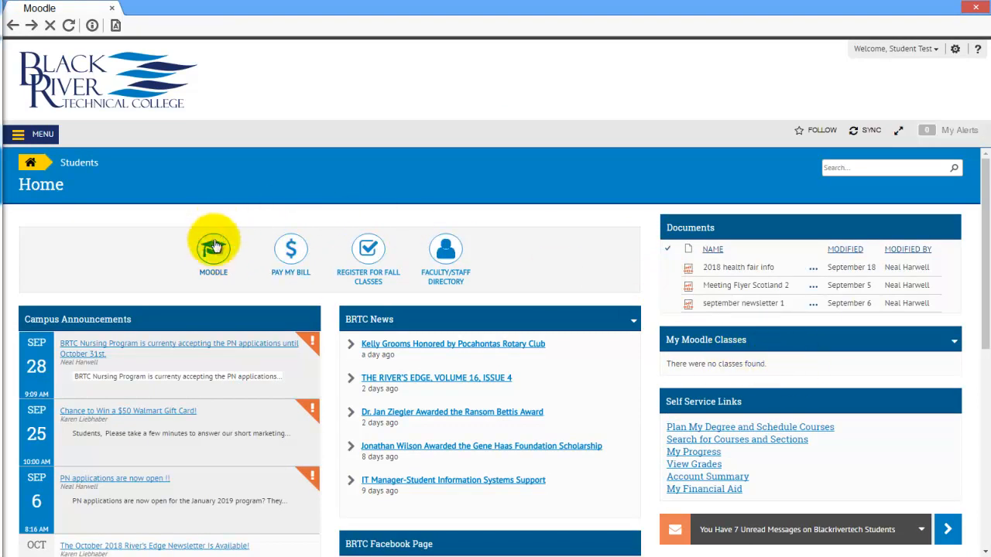
- Open Moodle from the portal, log in, and go to Test Course's quiz
left_click(213, 248)
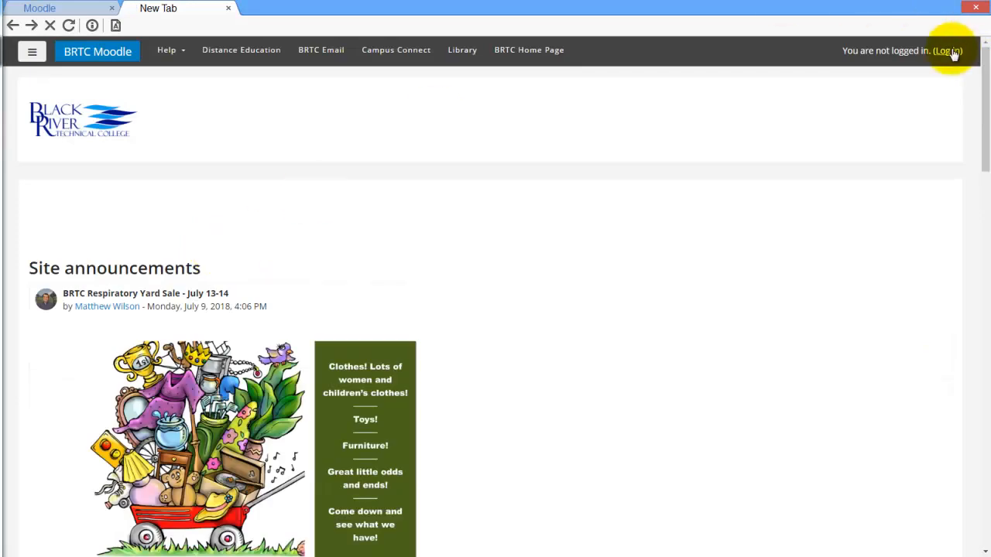
left_click(947, 50)
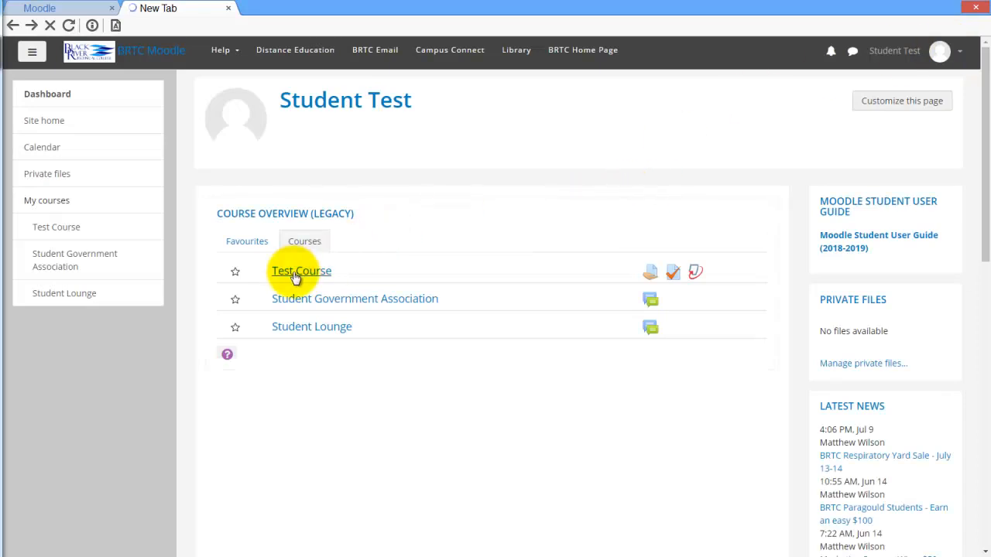
left_click(300, 271)
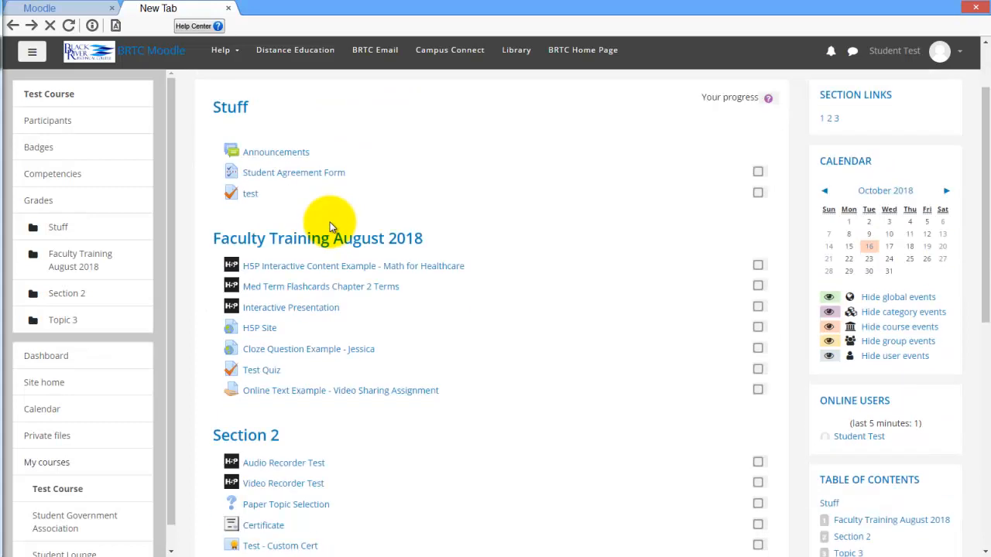
scroll("down", 3)
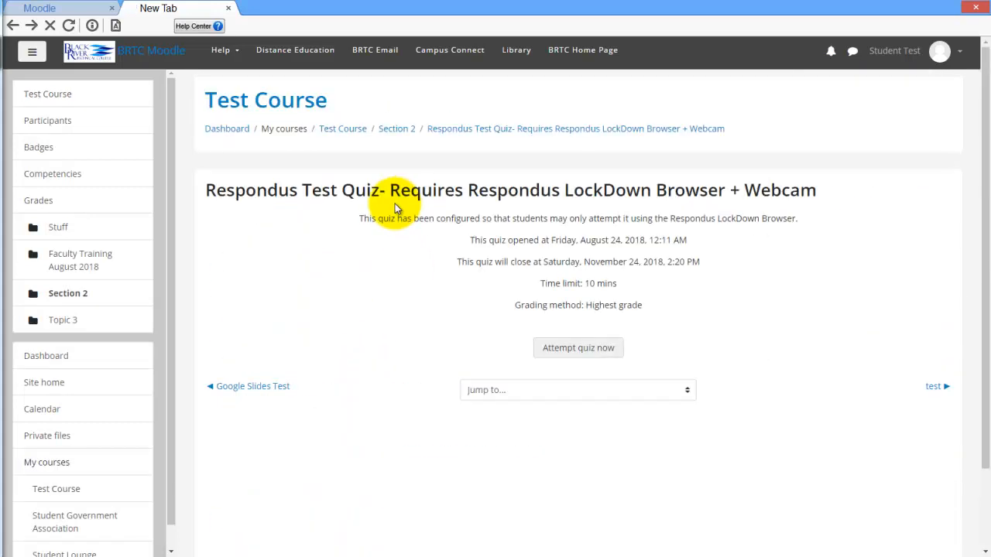
- Choose Attempt quiz now and confirm Start attempt for the timed quiz
left_click(578, 348)
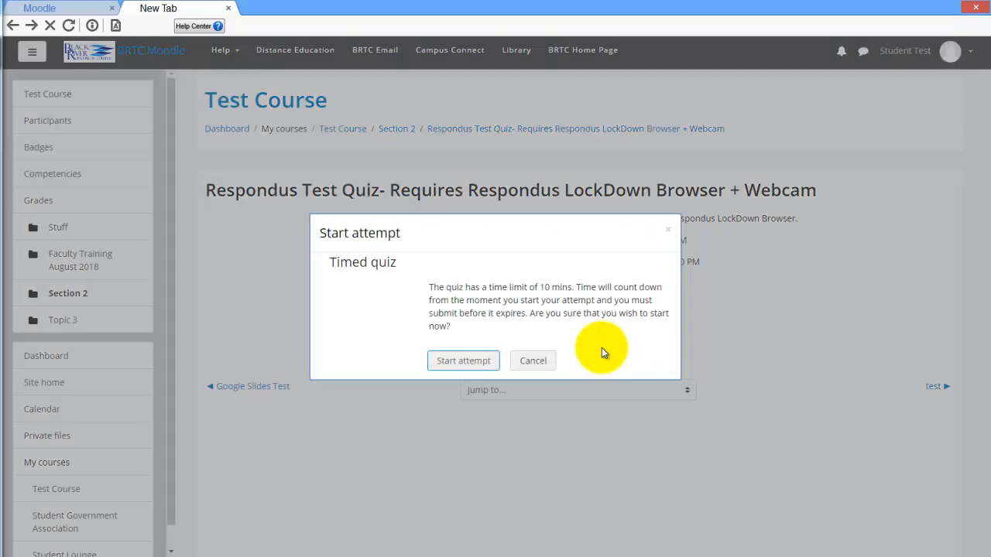
left_click(463, 361)
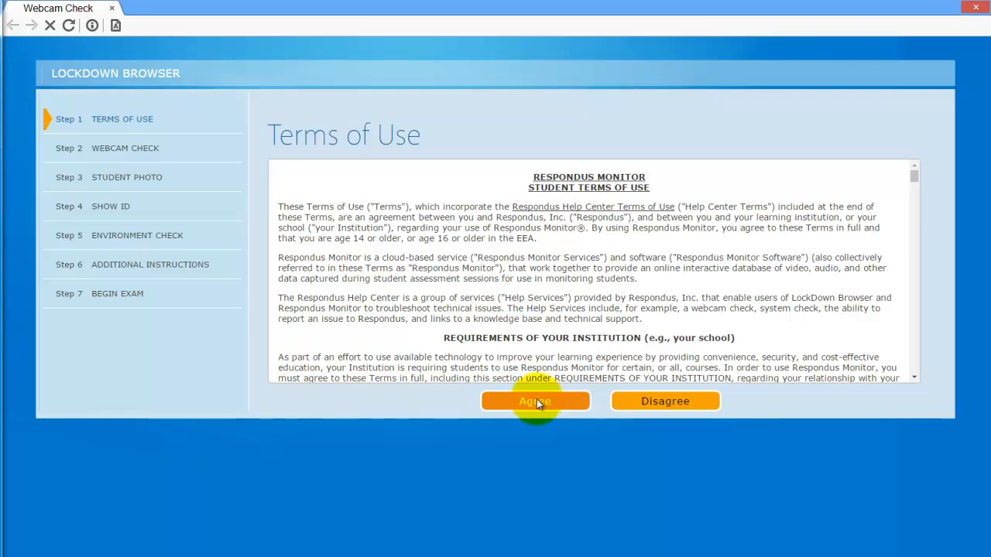
- Agree to the Respondus Monitor terms, confirm the webcam image, and record a five-second video
left_click(535, 401)
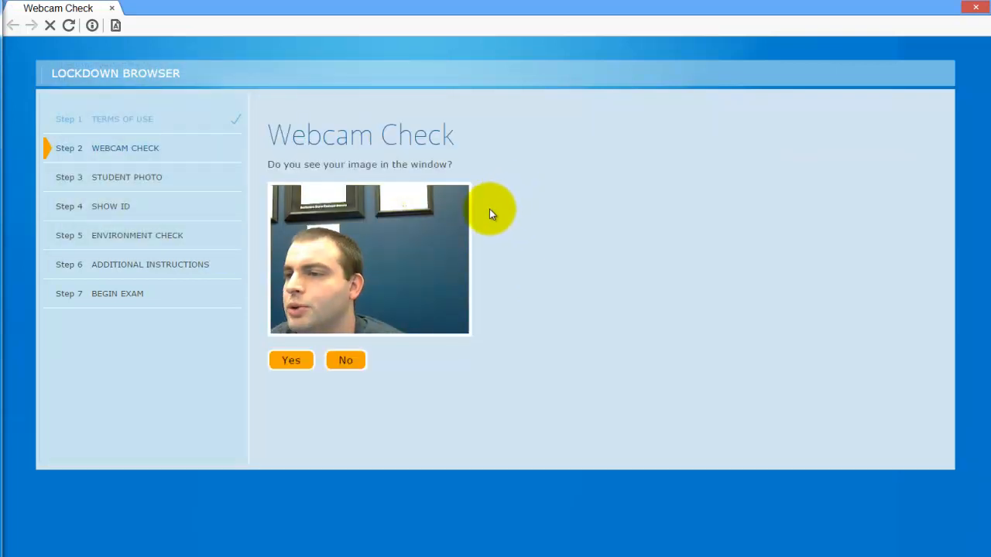
mouse_move(369, 338)
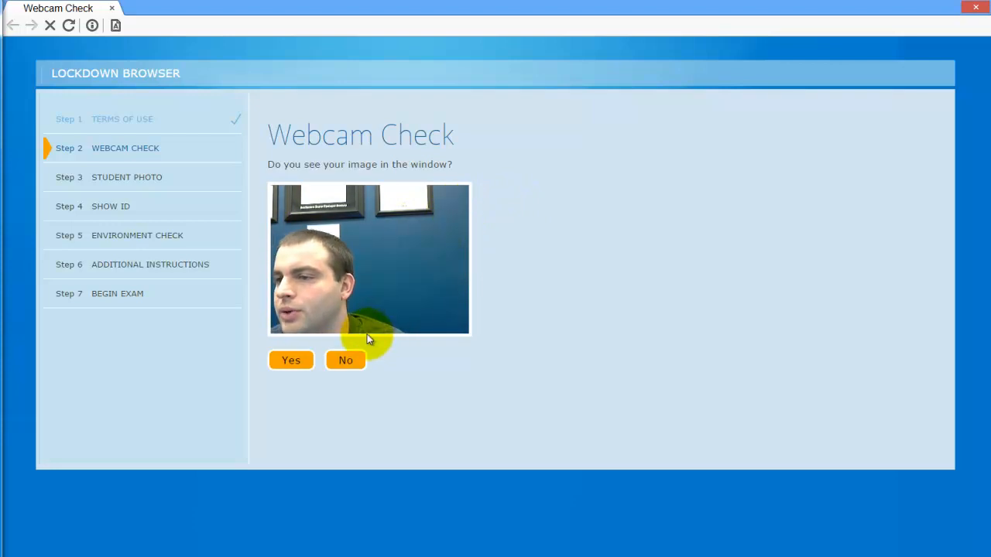
left_click(290, 360)
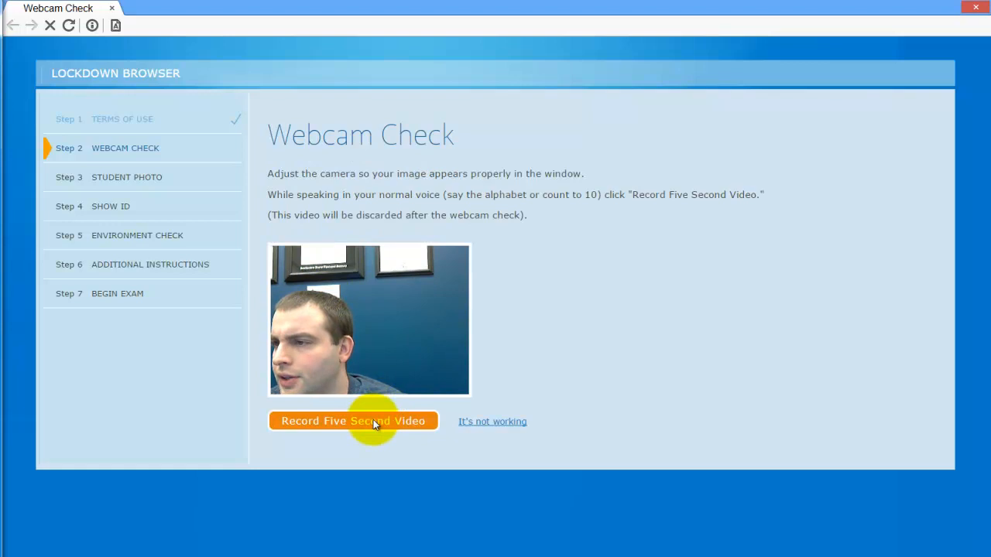
left_click(352, 421)
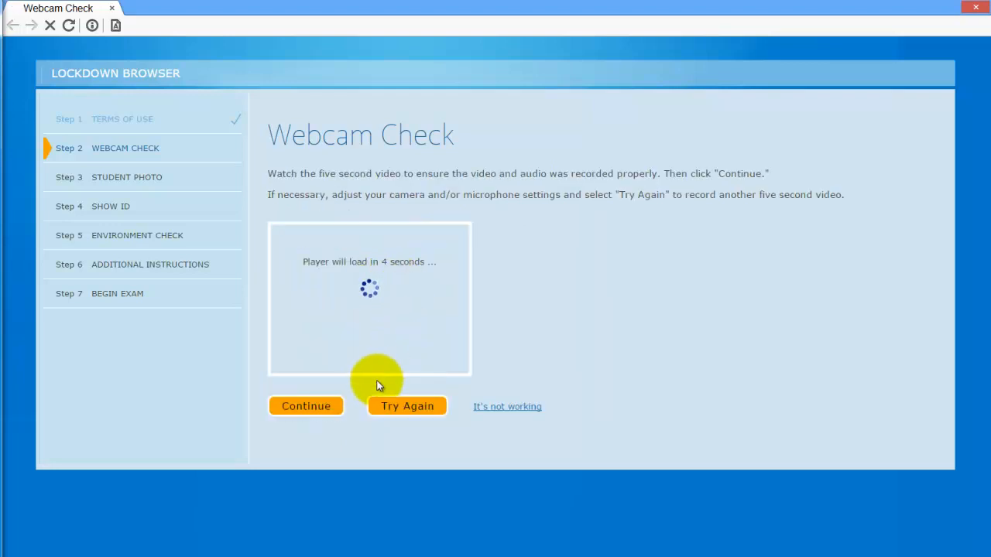
mouse_move(391, 255)
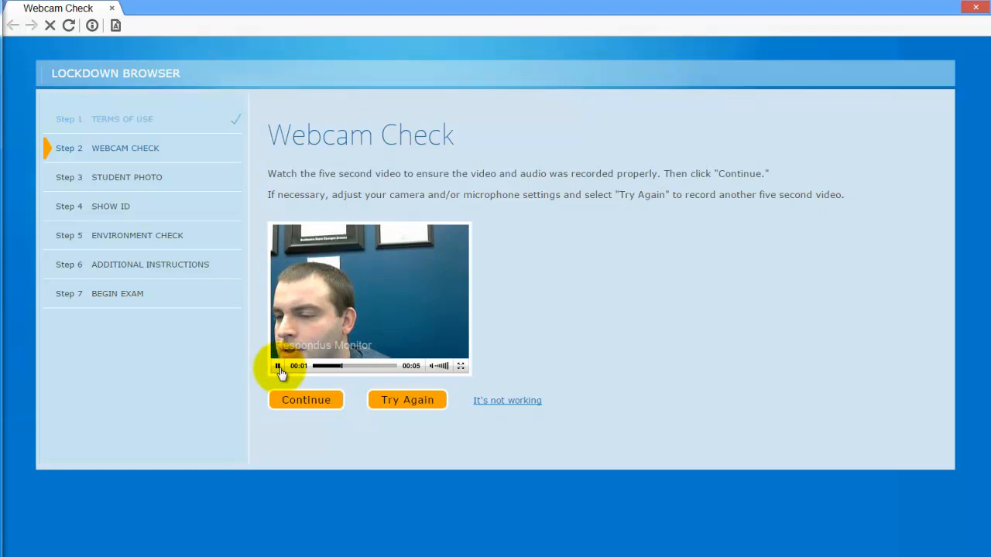
left_click(305, 399)
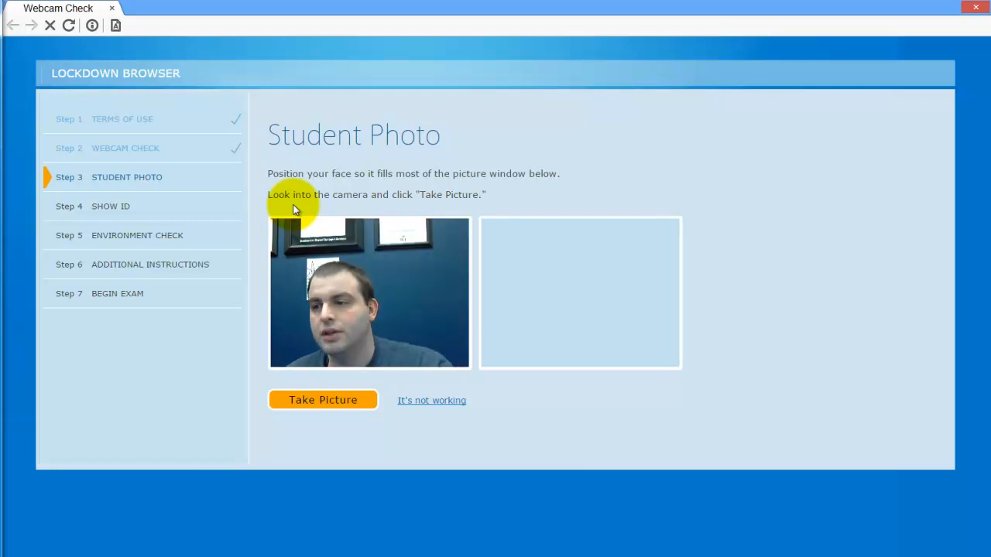
- Take the student photo and continue to Show Identification (step 4)
left_click(322, 399)
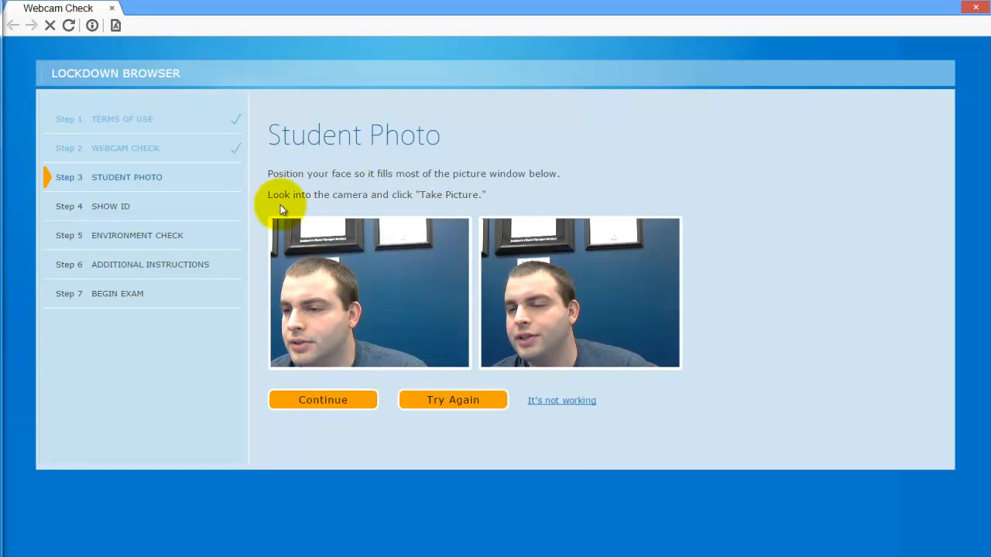
left_click(323, 400)
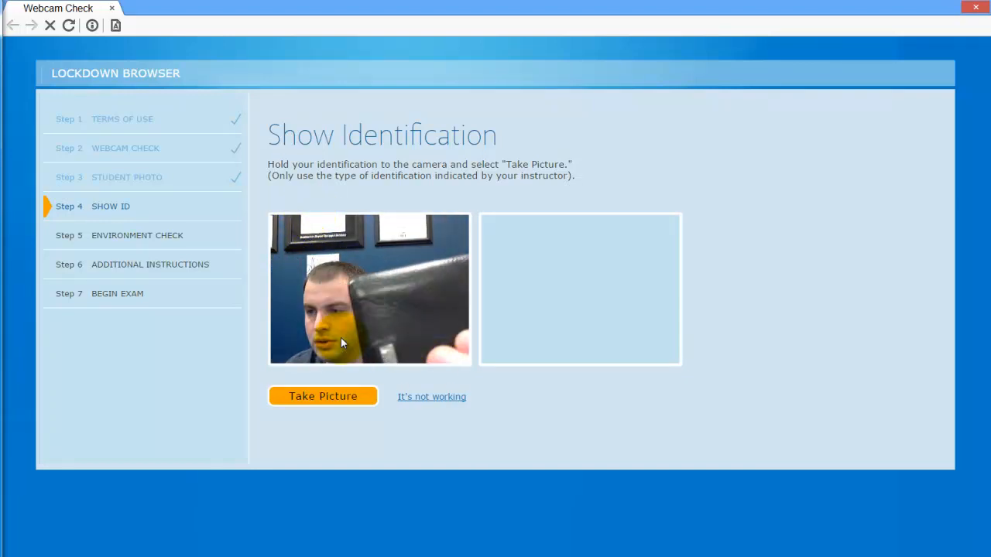
- Photograph the held-up ID card and accept the picture
left_click(322, 395)
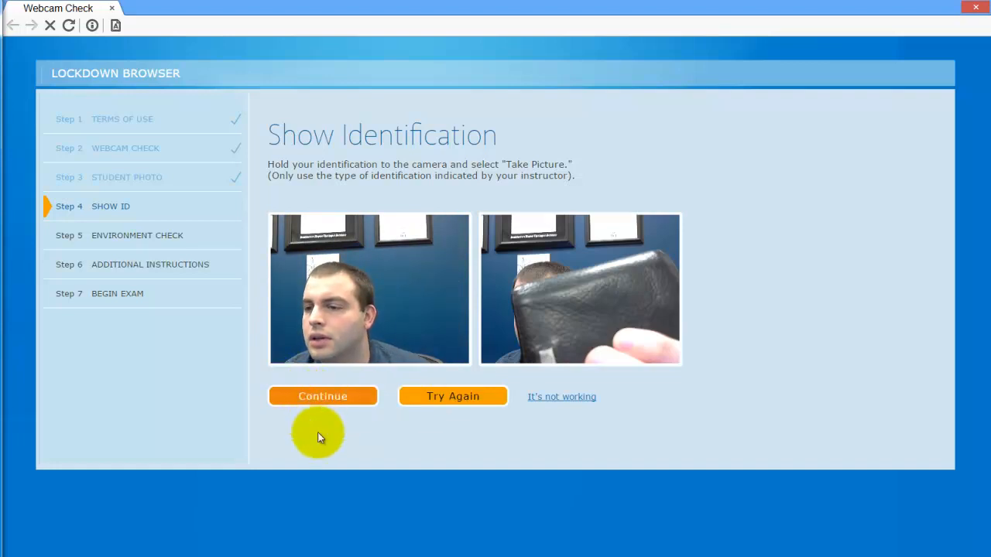
left_click(323, 395)
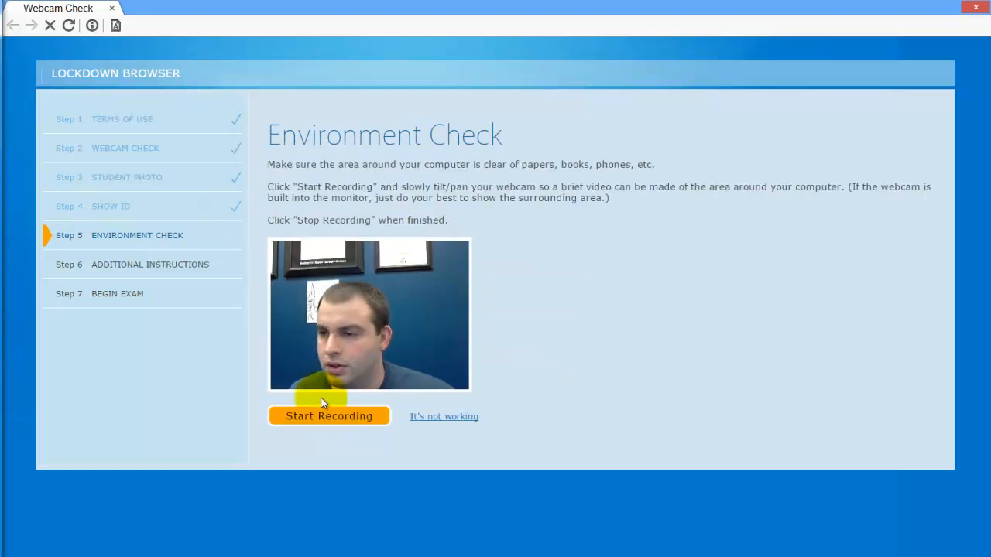
- Record a webcam video of the surrounding environment, then stop the recording
left_click(328, 416)
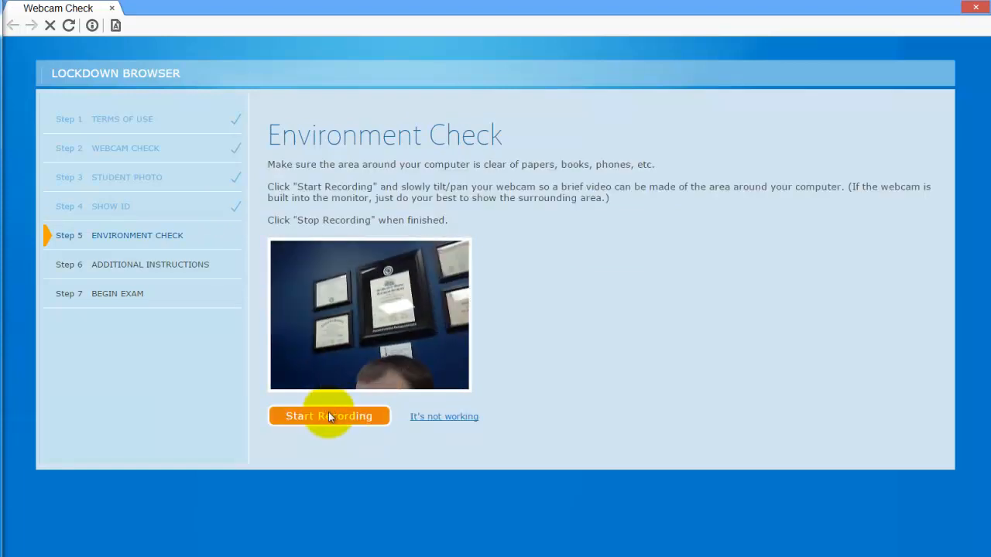
left_click(329, 416)
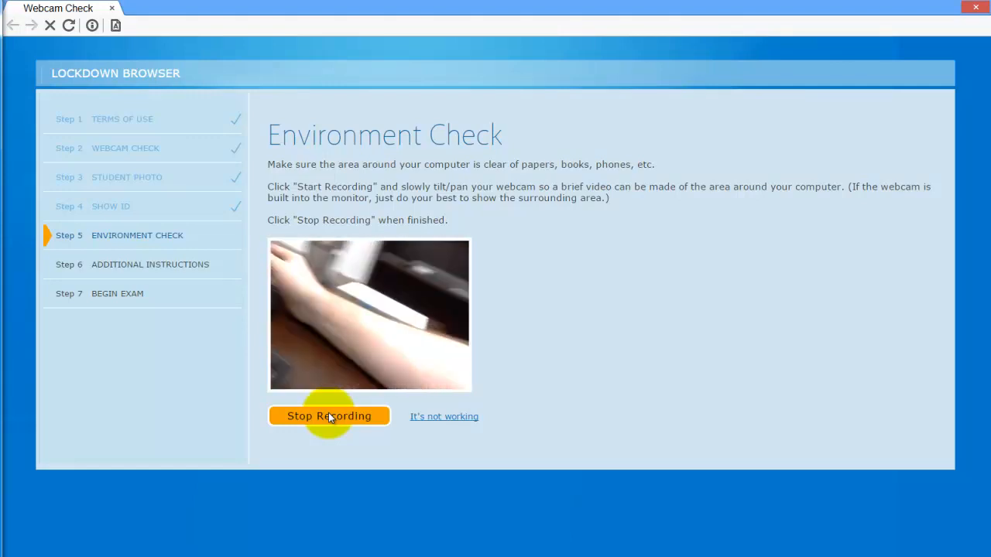
left_click(329, 415)
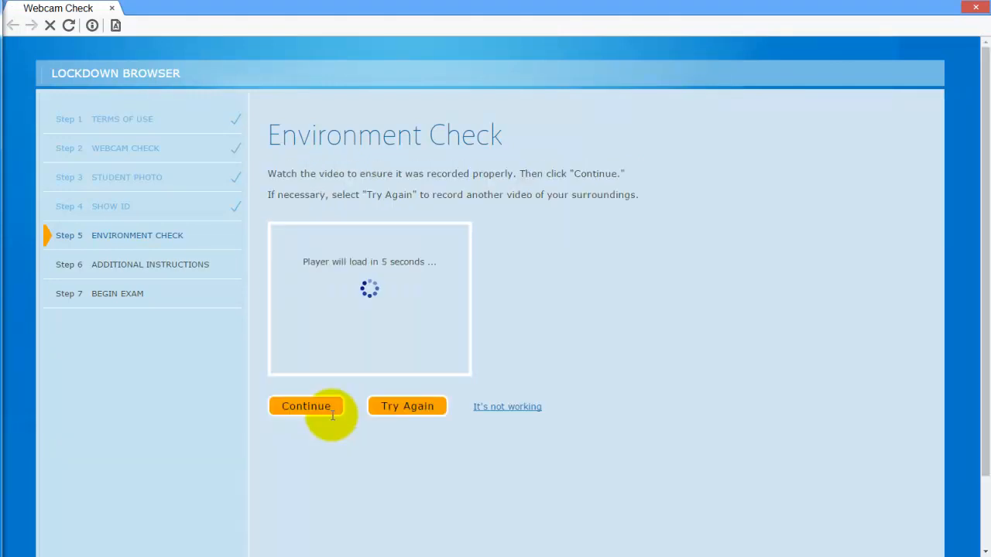
mouse_move(356, 364)
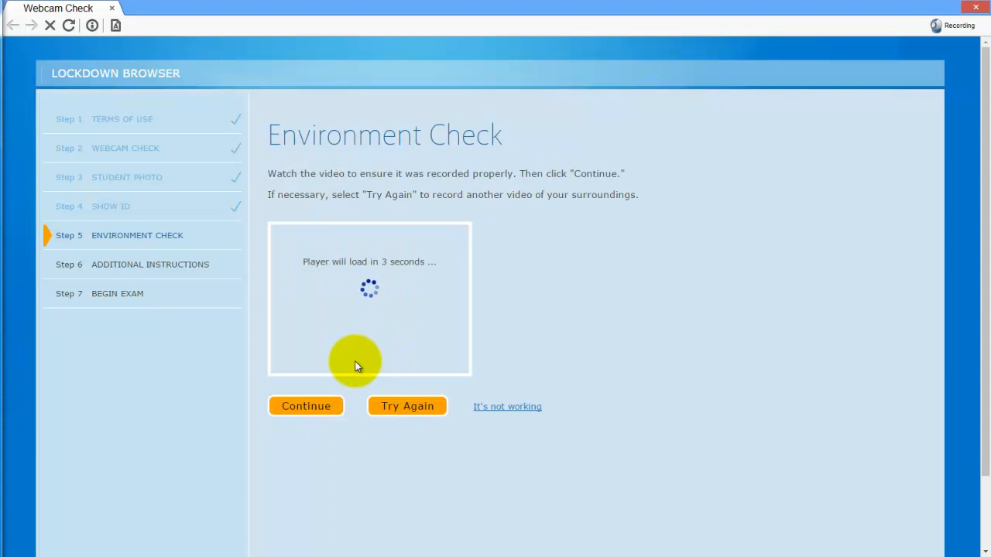
mouse_move(348, 362)
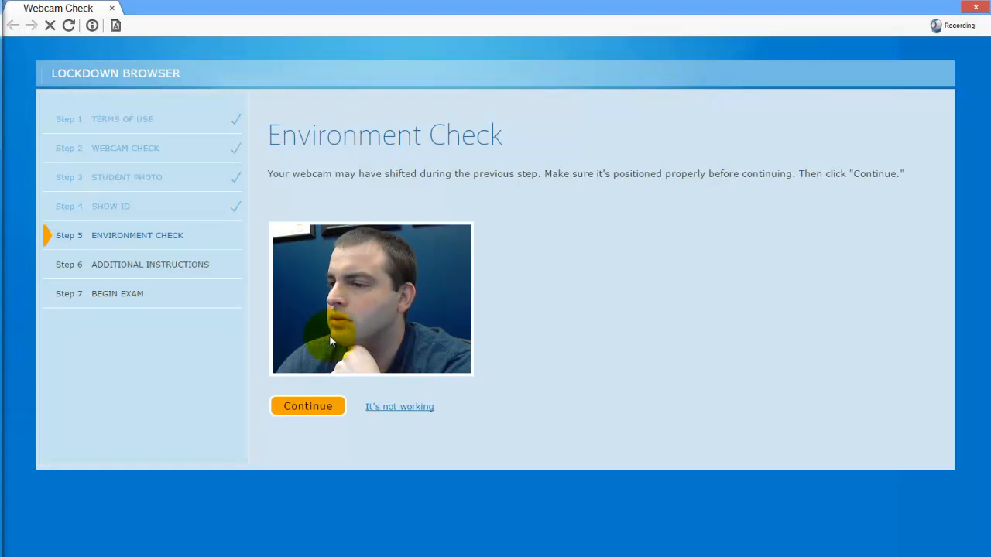
- Confirm the webcam position and additional instructions, then begin the exam
left_click(307, 405)
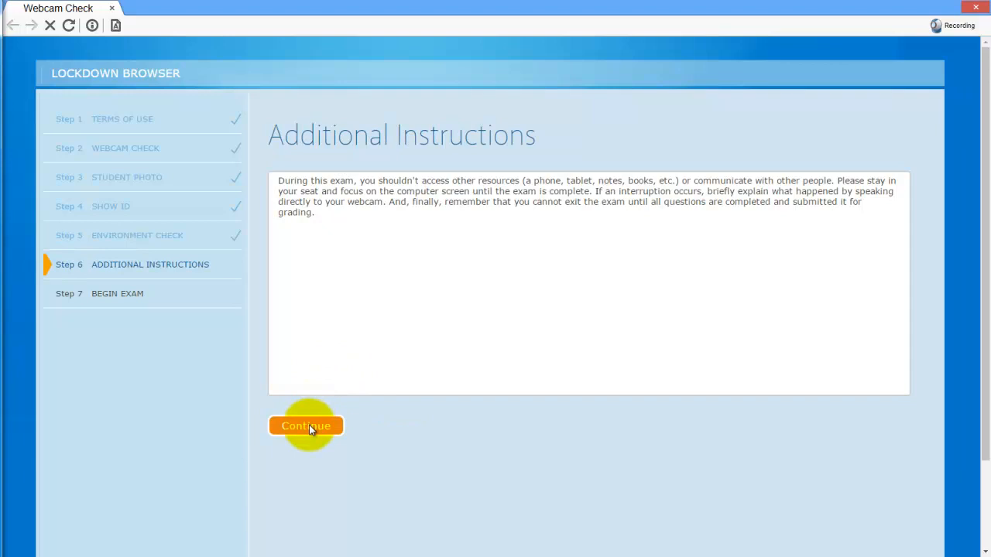
left_click(306, 426)
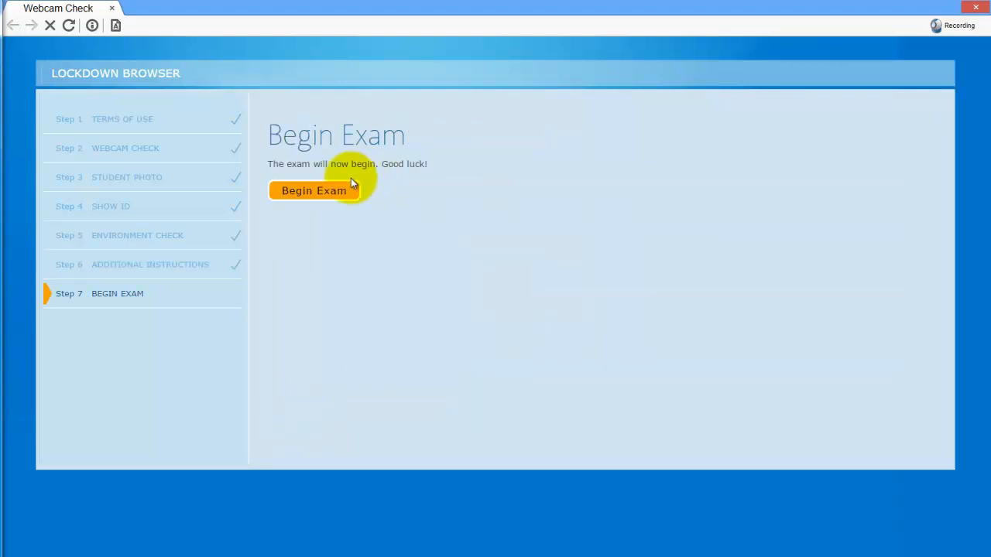
left_click(313, 191)
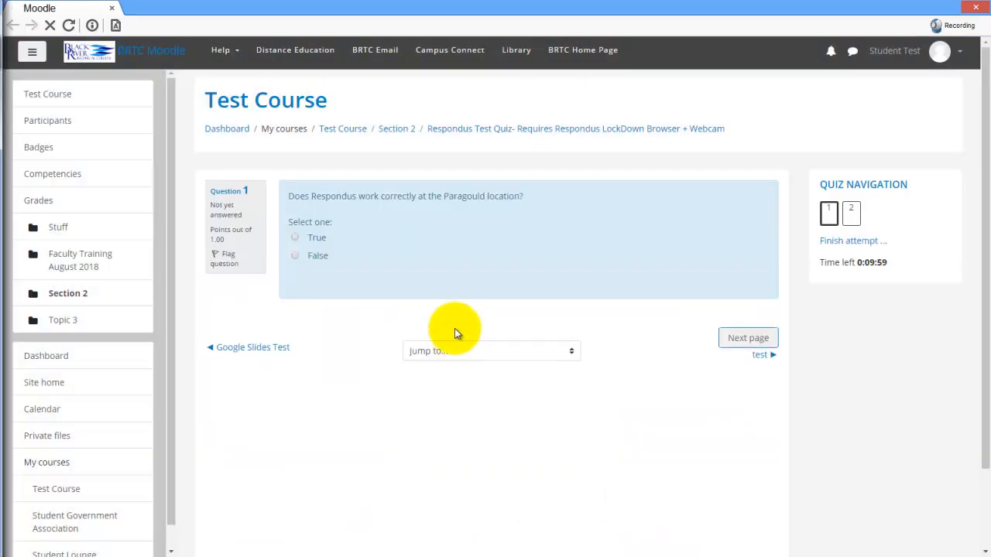